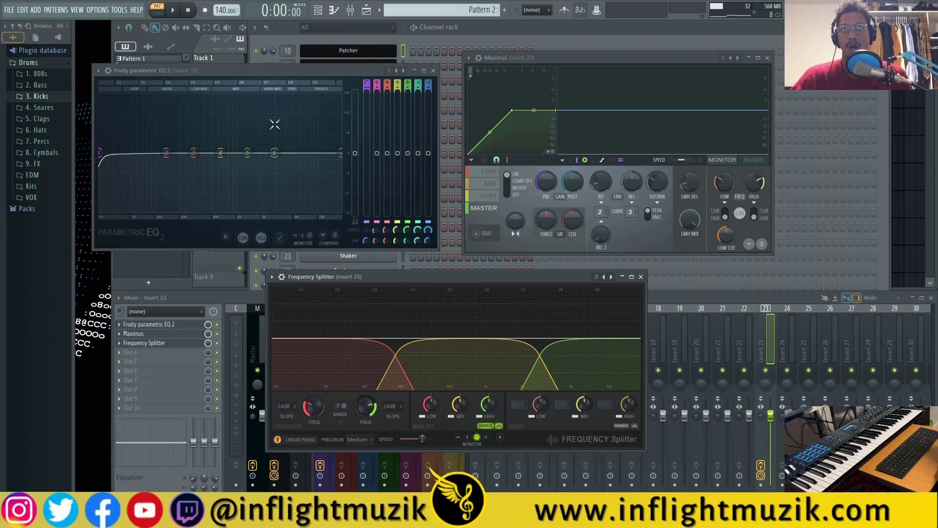
pyautogui.moveTo(296, 139)
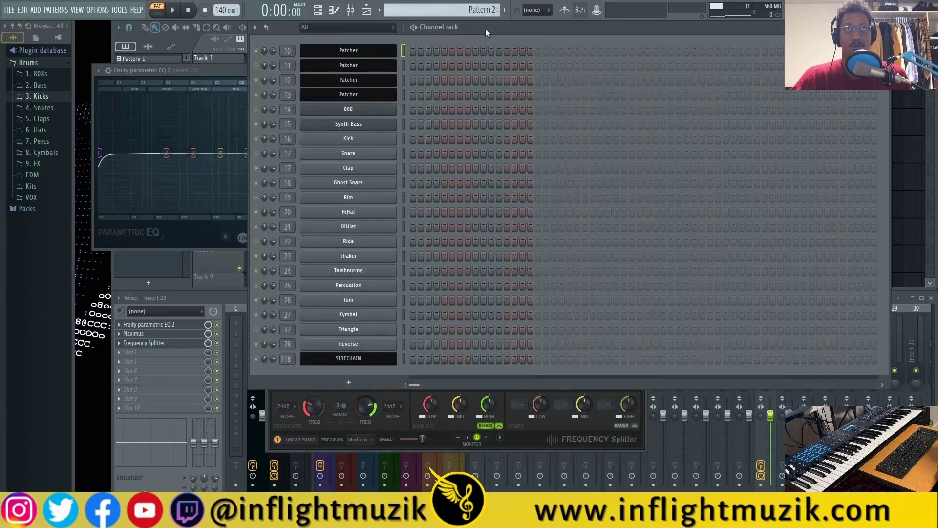
# Step: Select the Kick channel and bring up its channel options menu
pyautogui.click(348, 138)
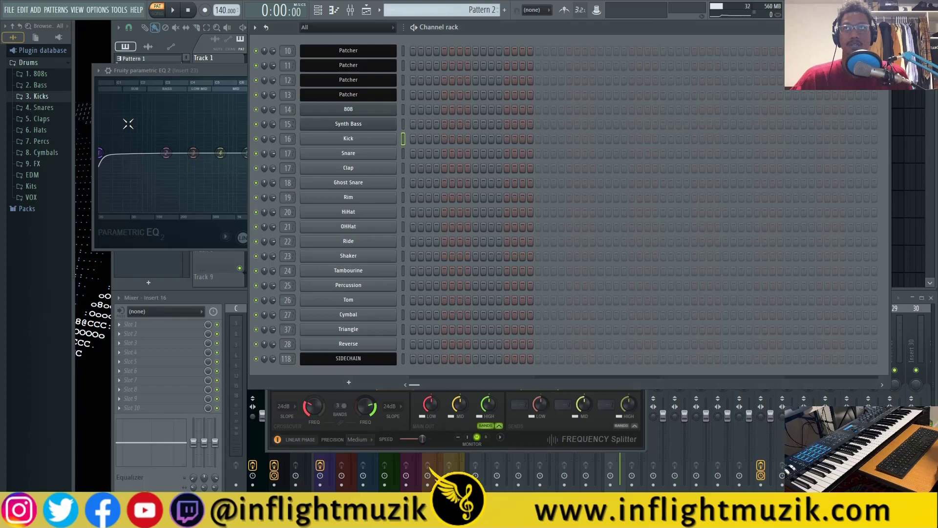
pyautogui.click(38, 96)
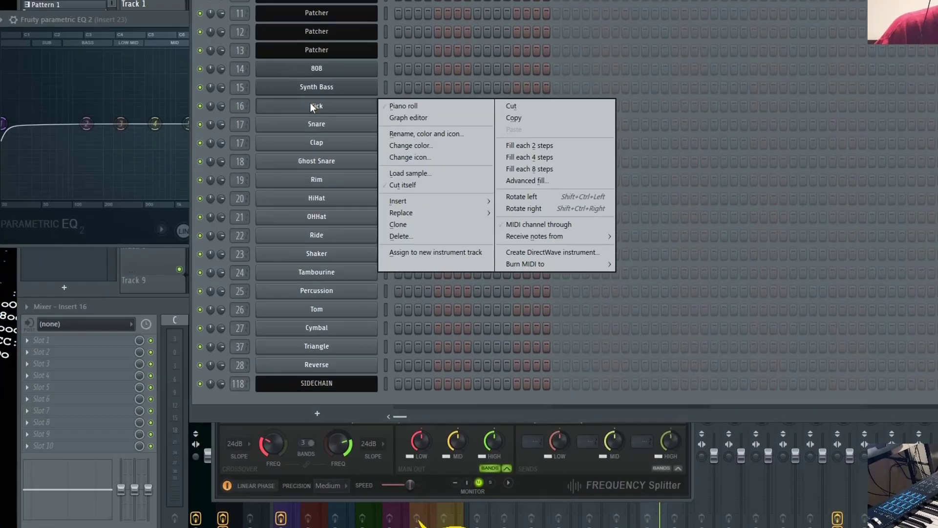
# Step: Clone the Kick into Kick #2 with reversed polarity so both kicks cancel on the first step
pyautogui.click(397, 224)
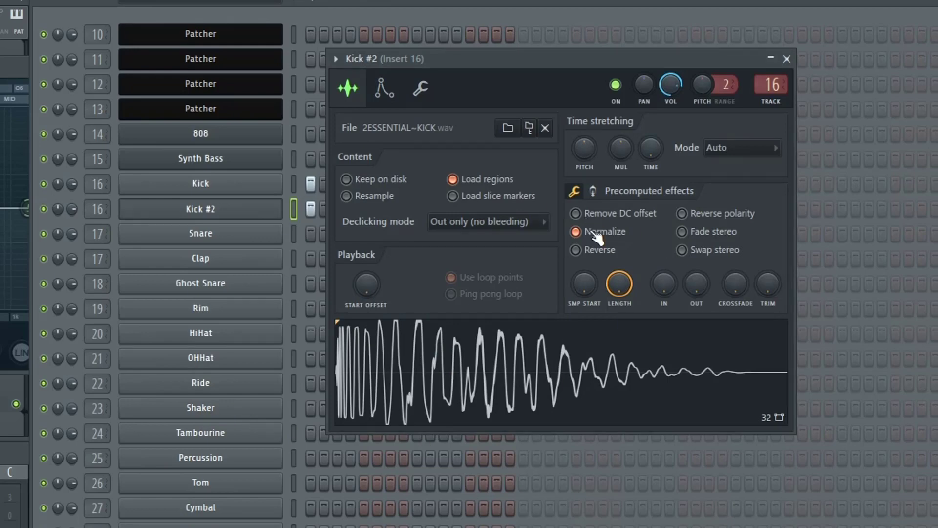
pyautogui.moveTo(715, 224)
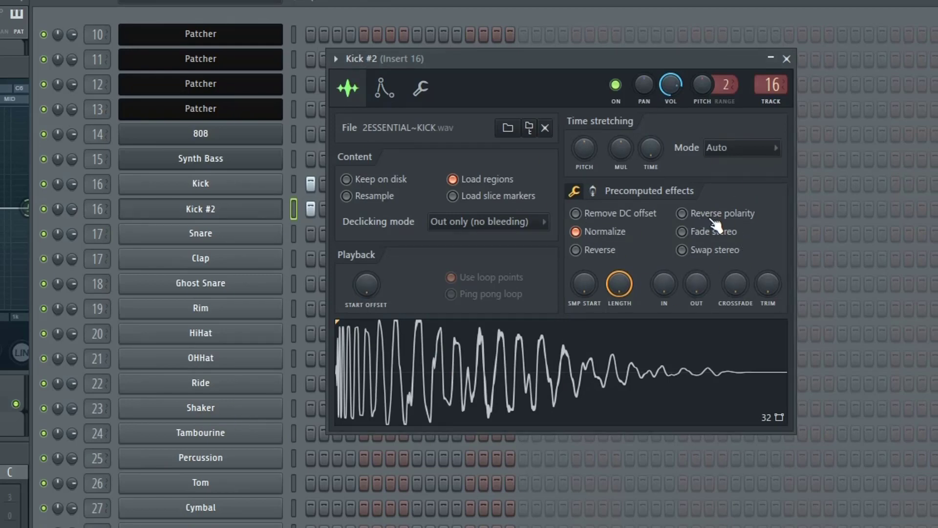
pyautogui.click(682, 213)
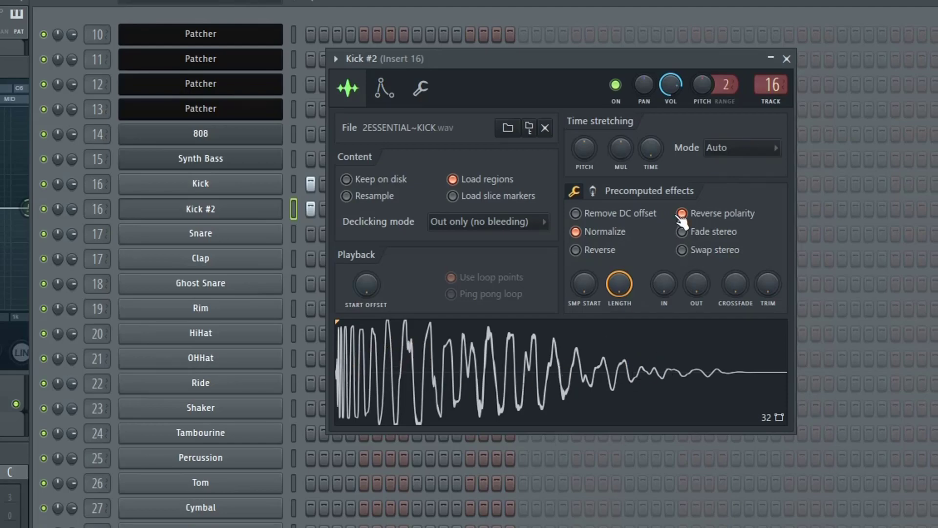
pyautogui.click(786, 59)
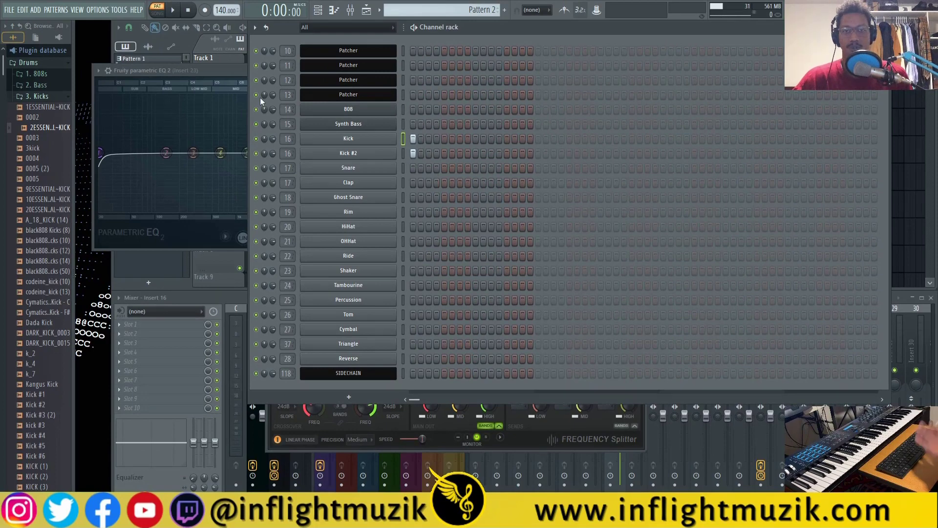
# Step: Play both kicks to hear the phase cancellation, then review Kick #2's sample settings
pyautogui.click(172, 10)
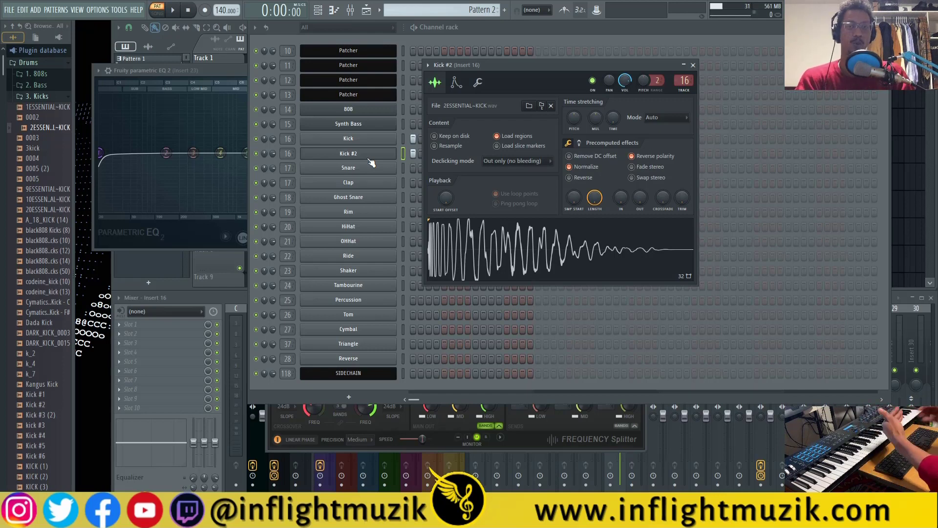
pyautogui.moveTo(334, 140)
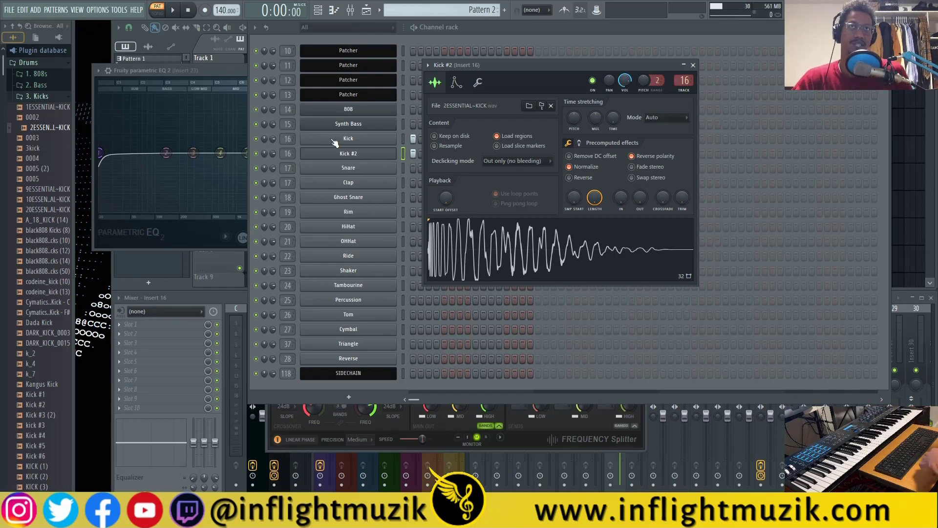
pyautogui.moveTo(370, 179)
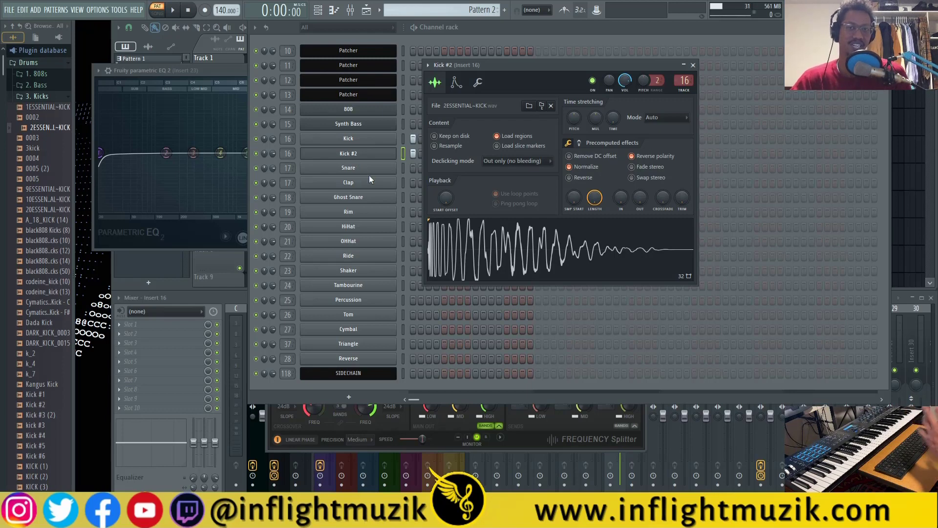
pyautogui.moveTo(488, 254)
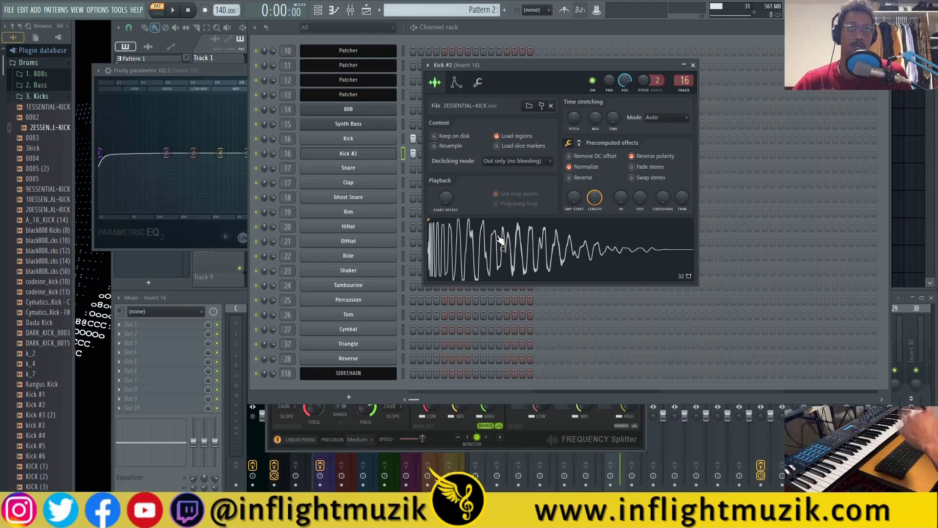
pyautogui.moveTo(541, 120)
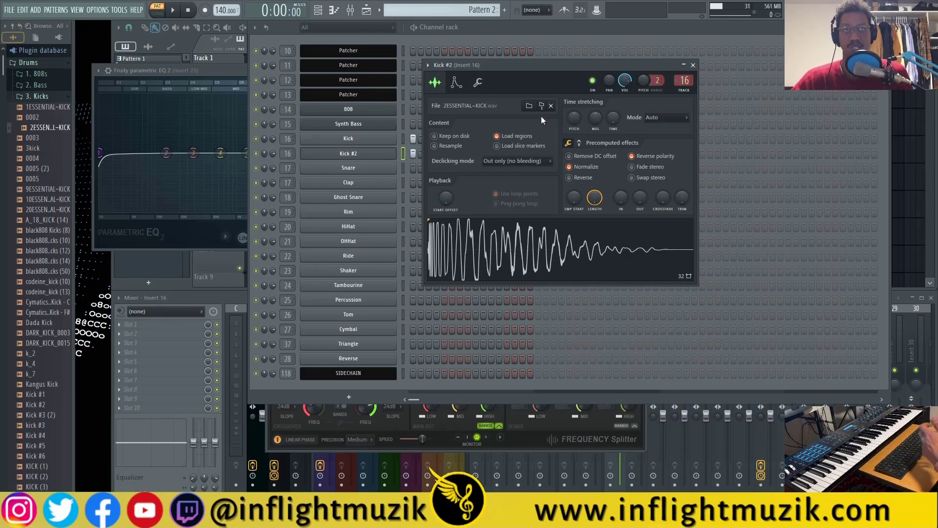
pyautogui.click(692, 65)
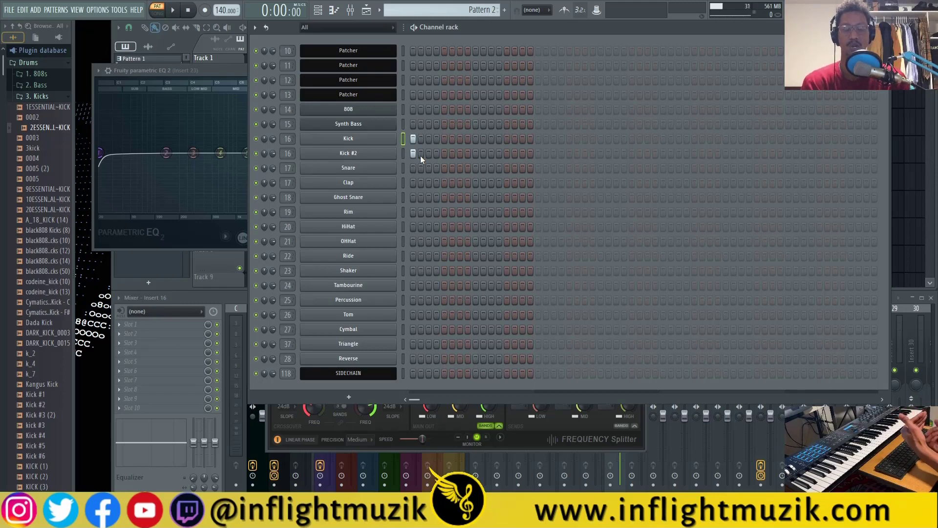
pyautogui.moveTo(477, 210)
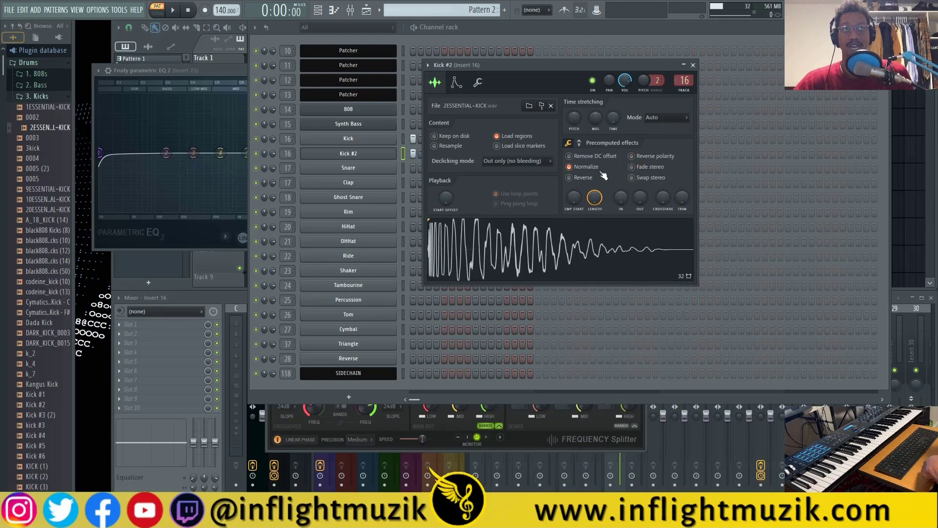
pyautogui.moveTo(693, 65)
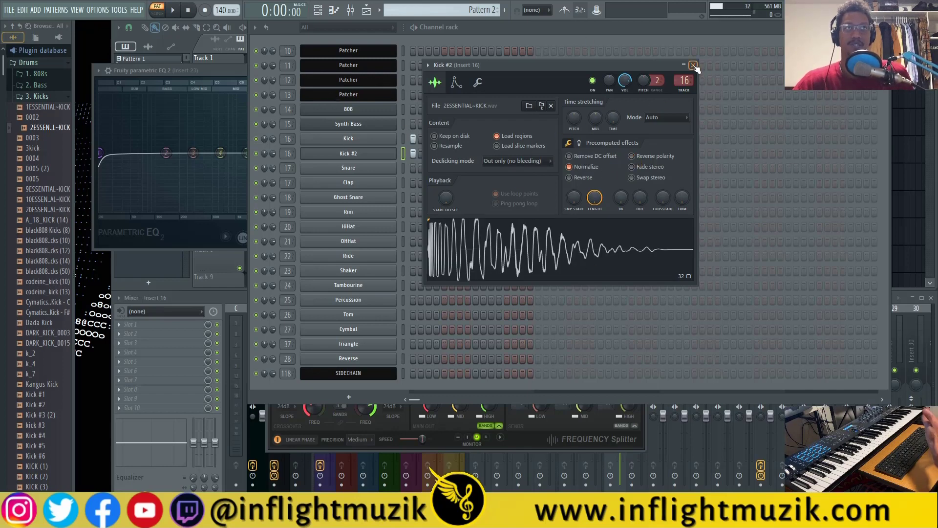
# Step: Close the Kick #2 sample settings and play the pattern again
pyautogui.click(694, 65)
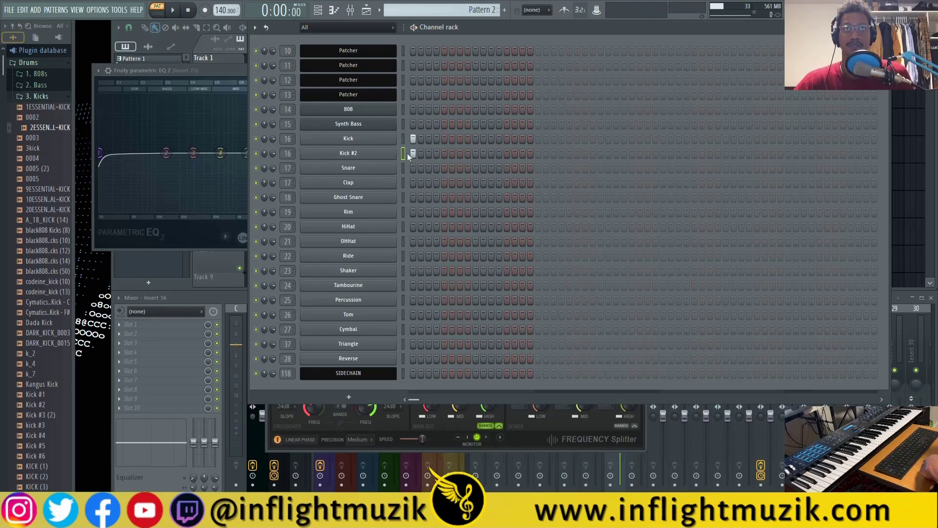
pyautogui.click(172, 11)
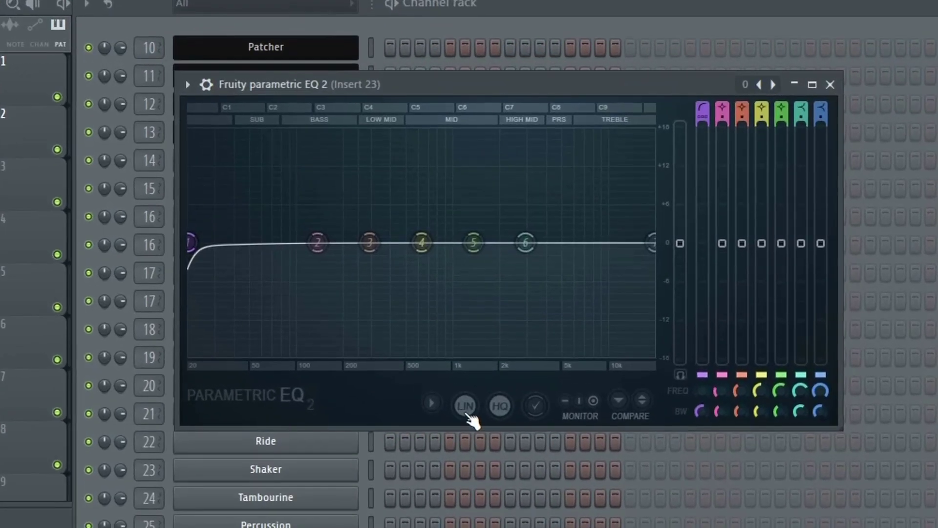
pyautogui.moveTo(455, 431)
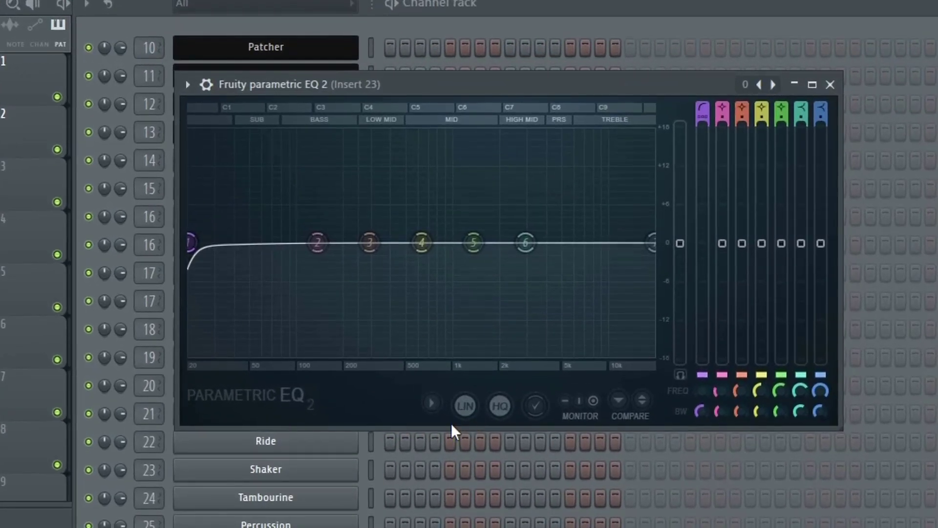
pyautogui.moveTo(446, 416)
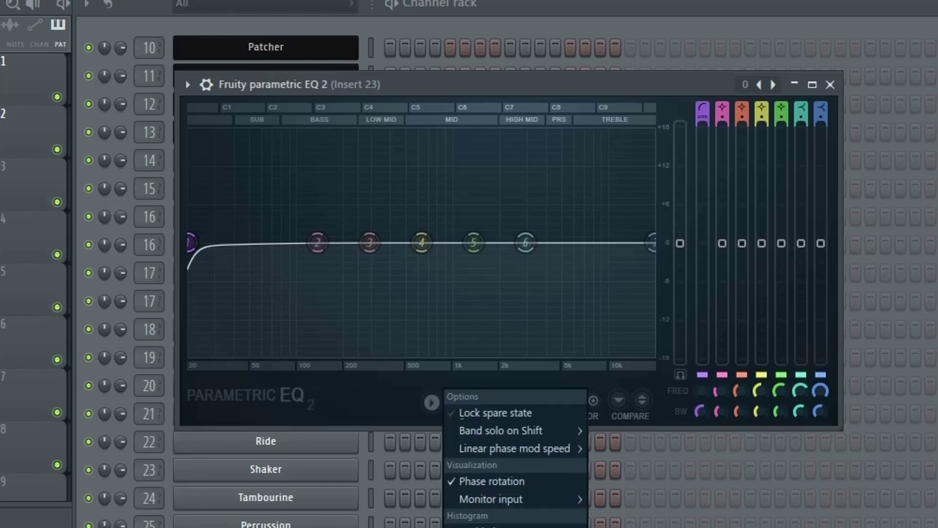
pyautogui.moveTo(514, 498)
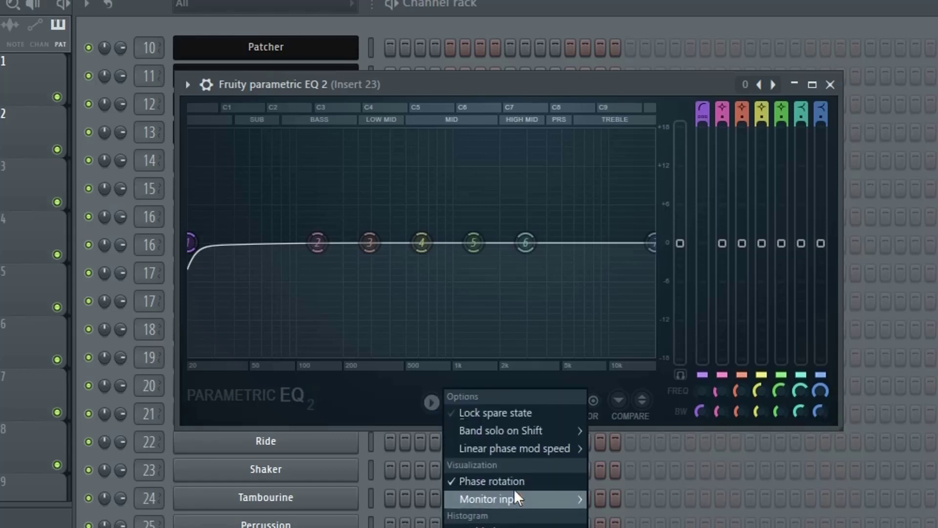
pyautogui.moveTo(495, 480)
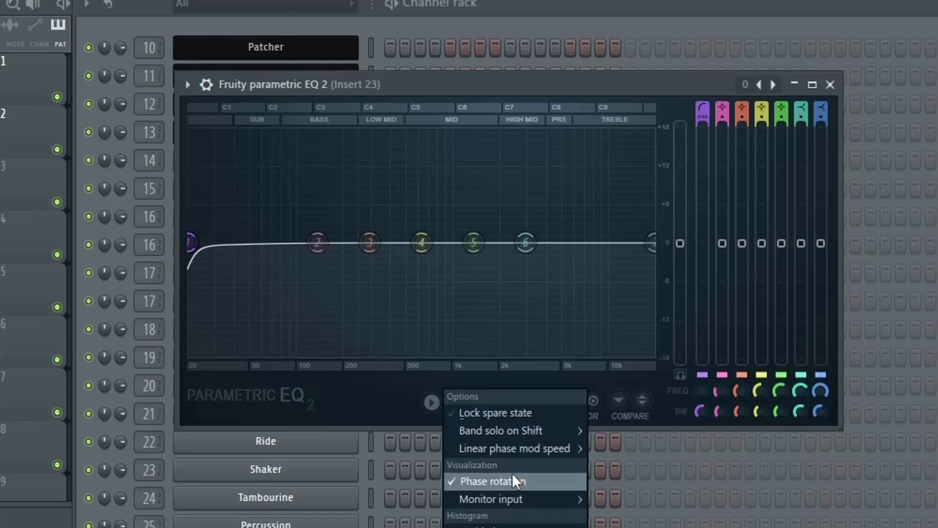
pyautogui.moveTo(500, 488)
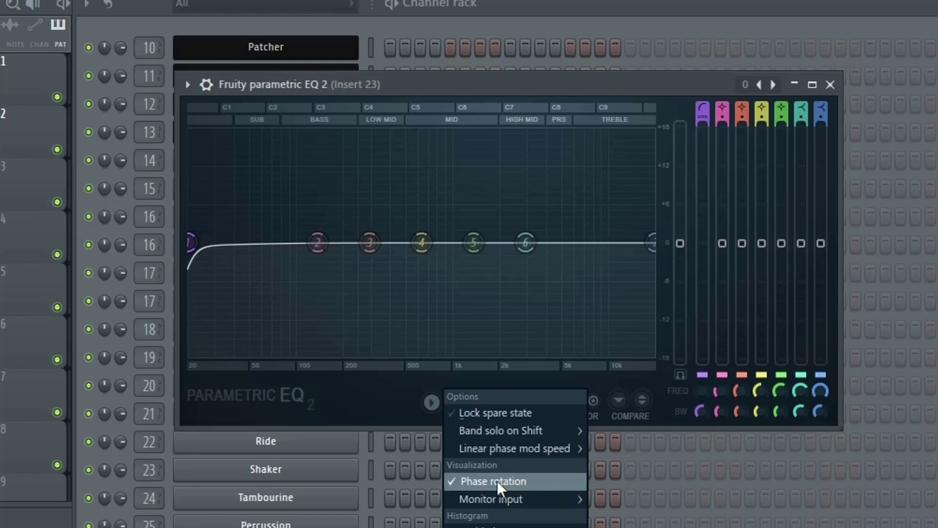
# Step: Switch Fruity Parametric EQ 2 on Insert 23 to linear phase mode
pyautogui.click(493, 480)
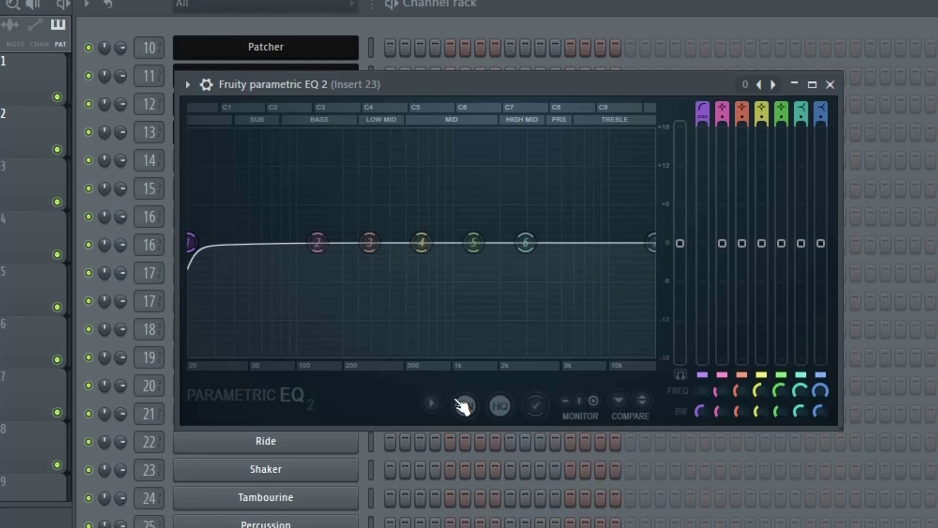
pyautogui.click(466, 405)
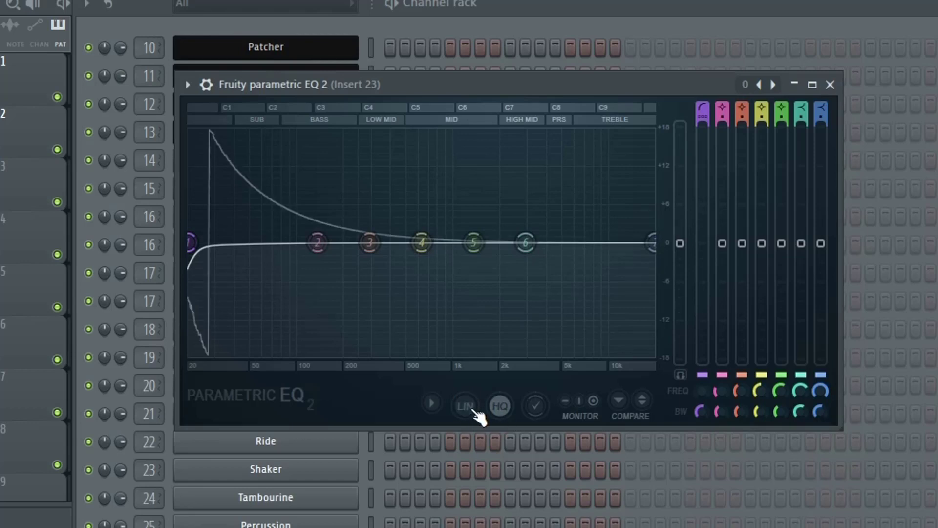
pyautogui.moveTo(206, 190)
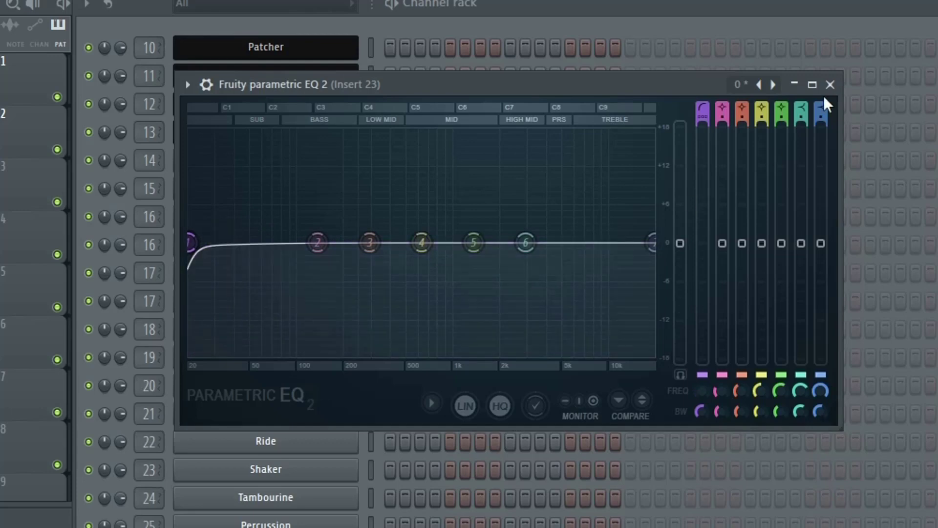
# Step: Bring up the effect plugin list for an empty slot on Insert 23
pyautogui.click(830, 85)
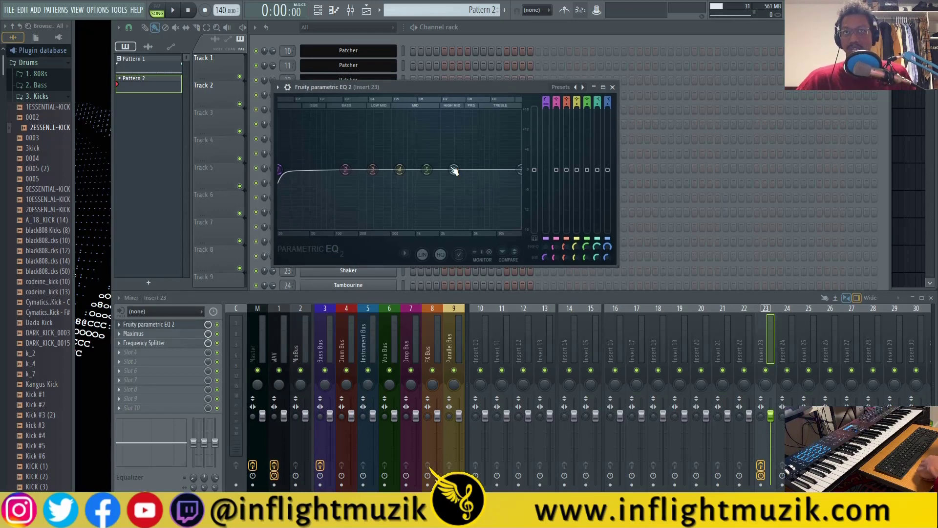
pyautogui.rightClick(149, 324)
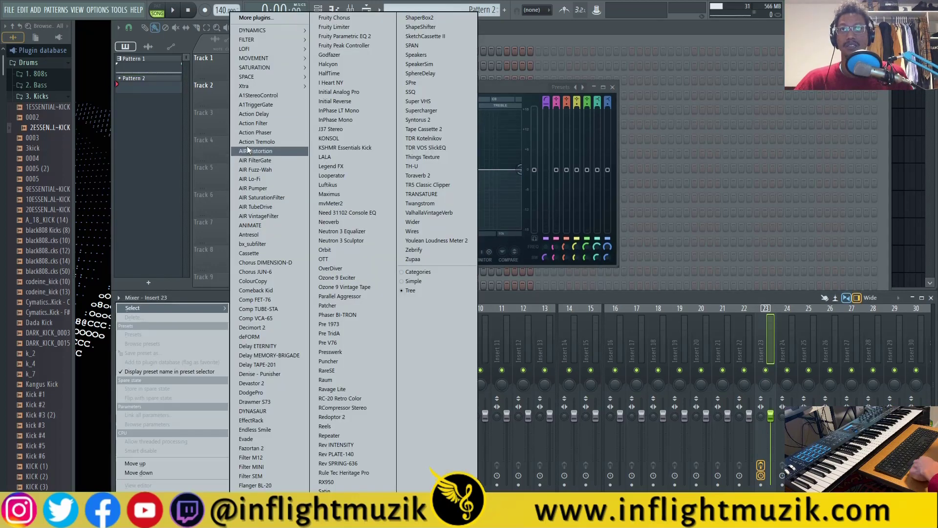
# Step: Load Fruity Convolver into the slot and show its equalizer view
pyautogui.click(326, 305)
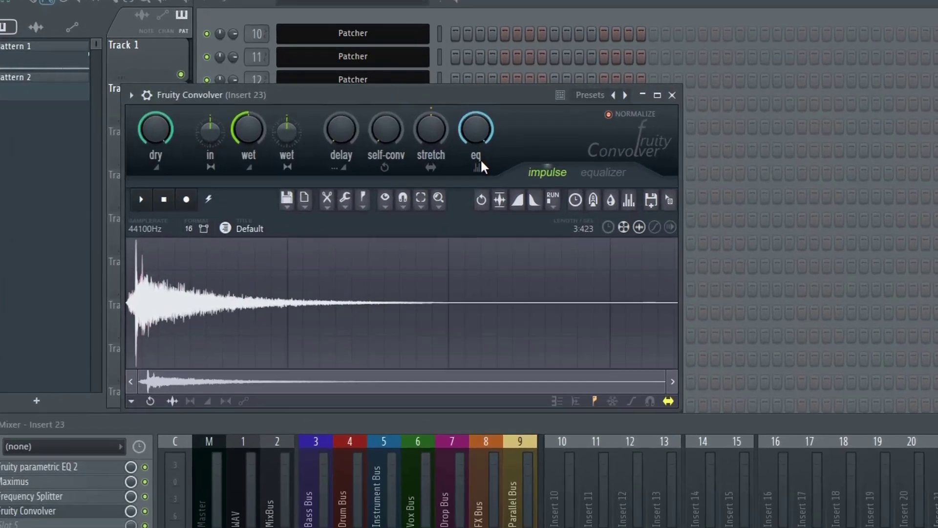
pyautogui.click(604, 172)
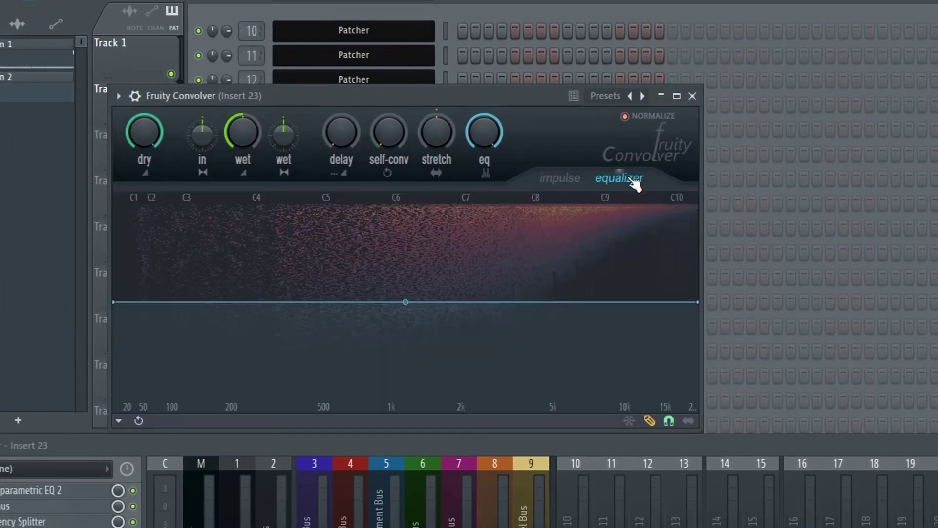
pyautogui.moveTo(104, 287)
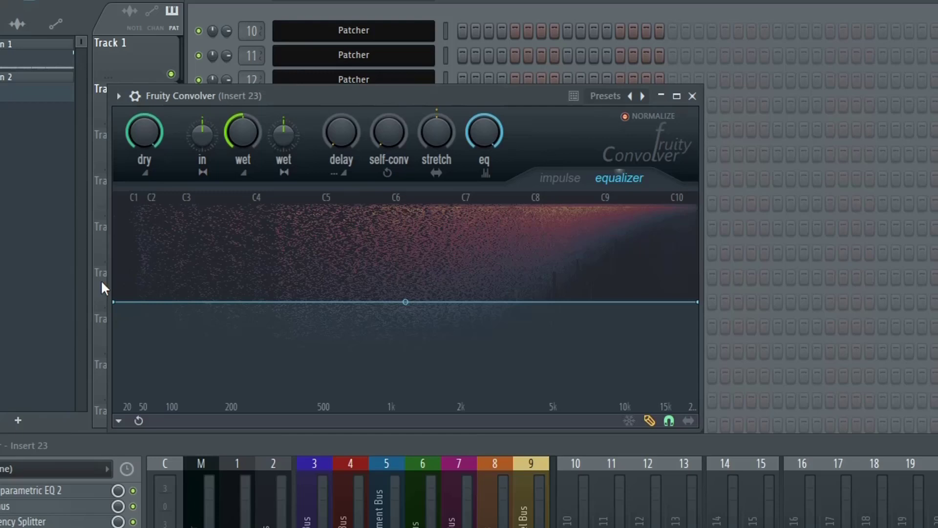
pyautogui.moveTo(123, 303)
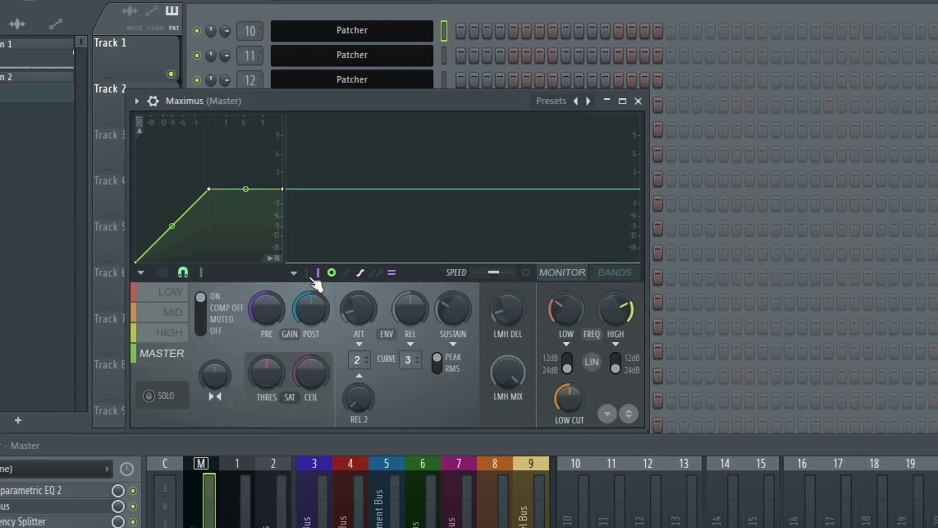
pyautogui.moveTo(299, 275)
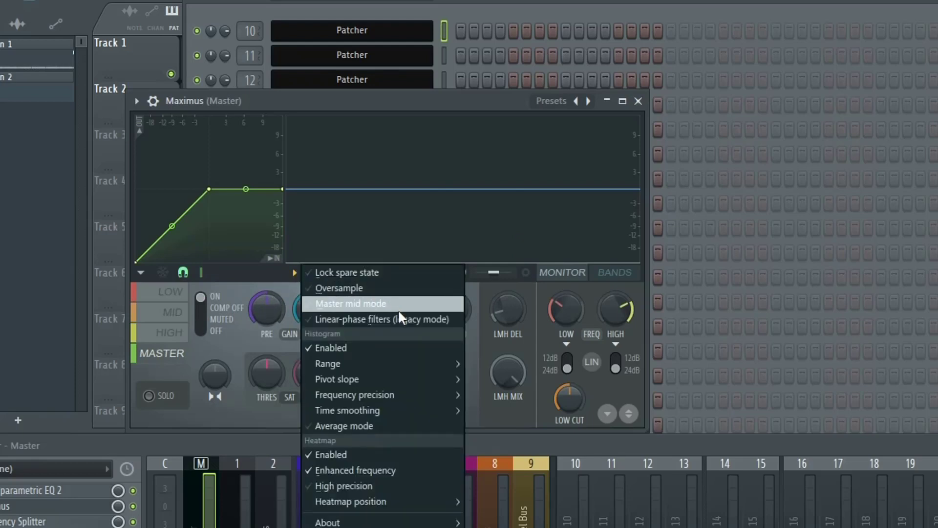
pyautogui.moveTo(394, 363)
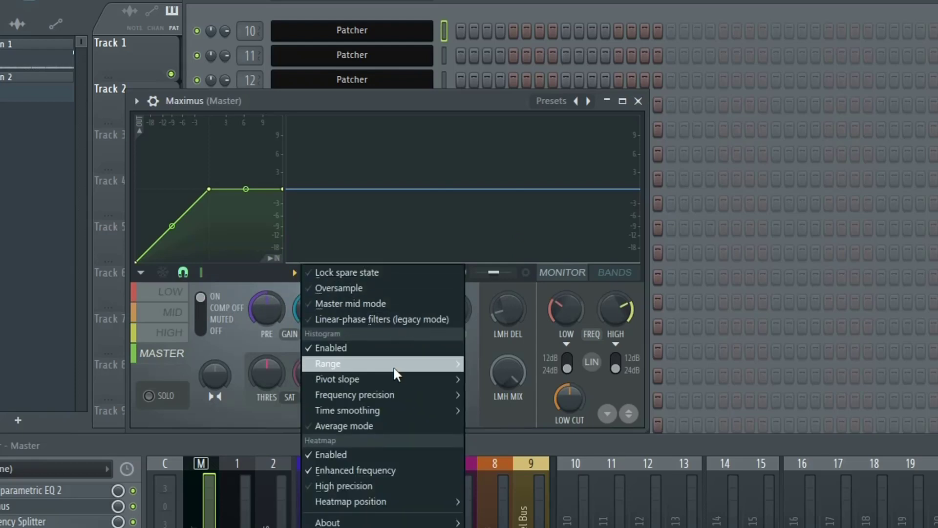
pyautogui.moveTo(421, 326)
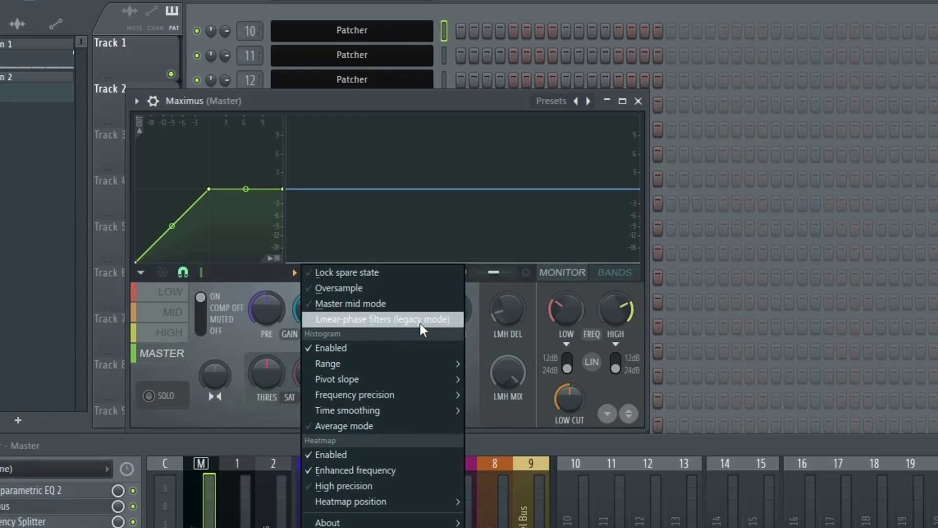
pyautogui.moveTo(365, 334)
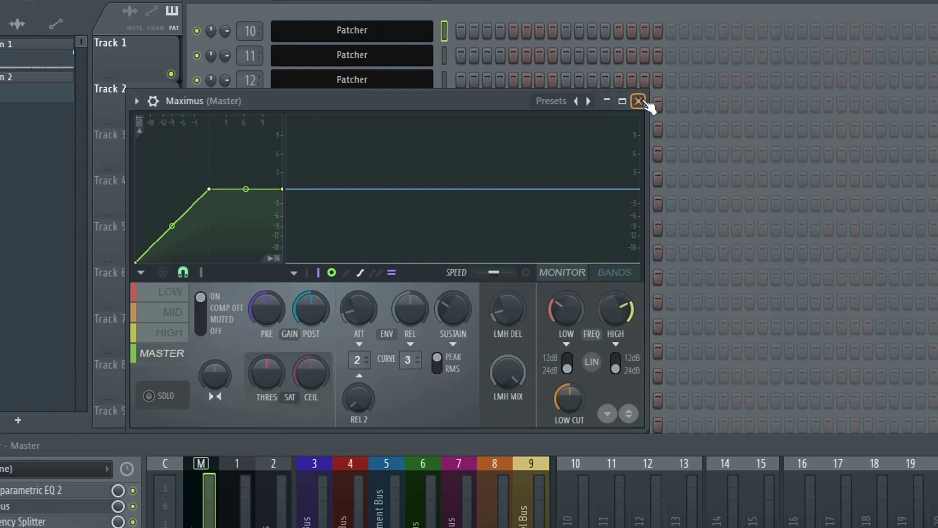
# Step: Close Maximus after reviewing its linear-phase filters option
pyautogui.click(639, 101)
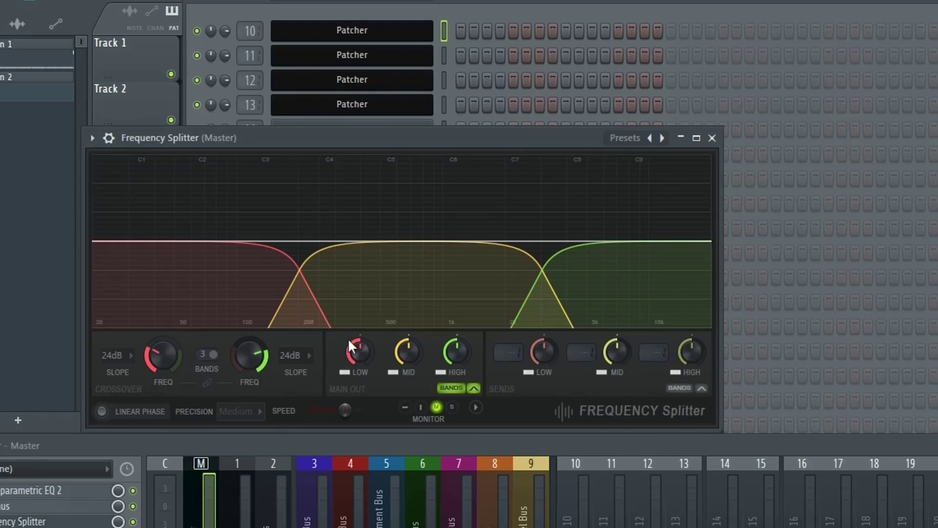
pyautogui.moveTo(611, 275)
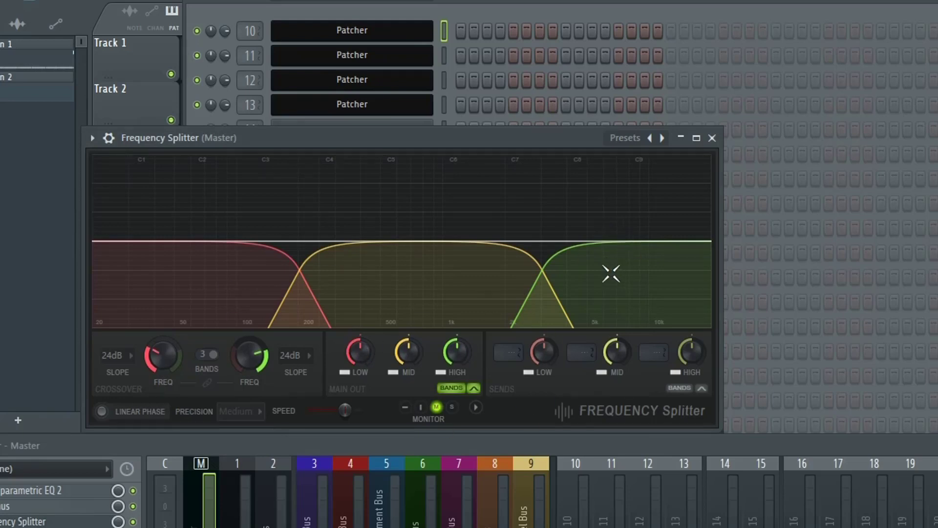
pyautogui.moveTo(711, 138)
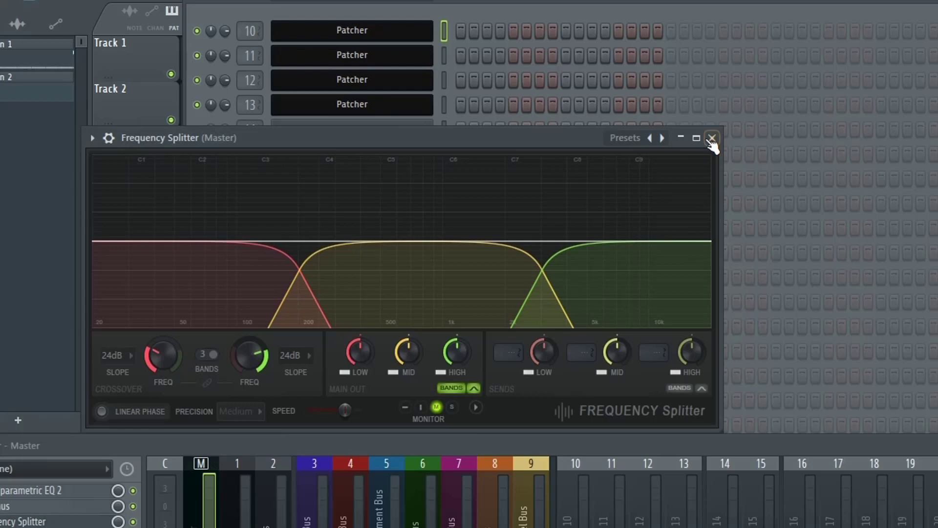
pyautogui.moveTo(114, 422)
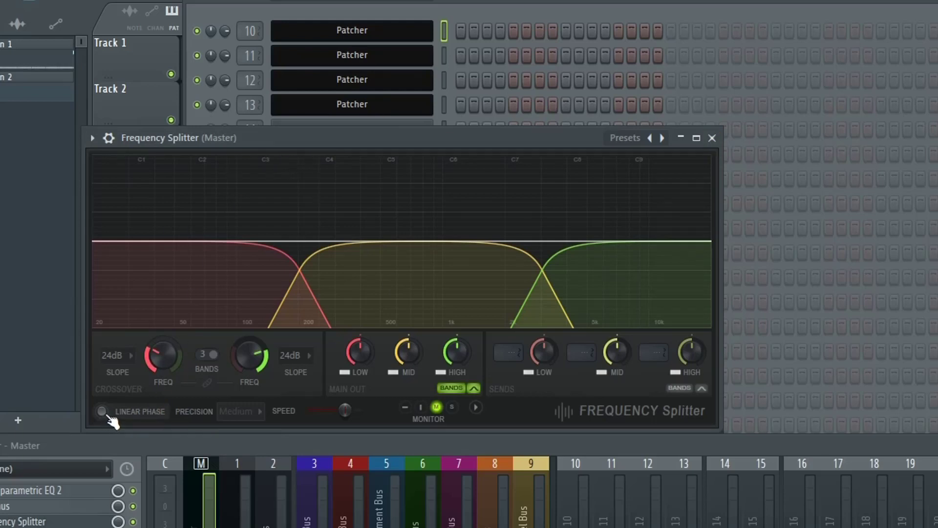
# Step: Enable linear phase in the Master's Frequency Splitter and keep precision at Medium
pyautogui.click(101, 411)
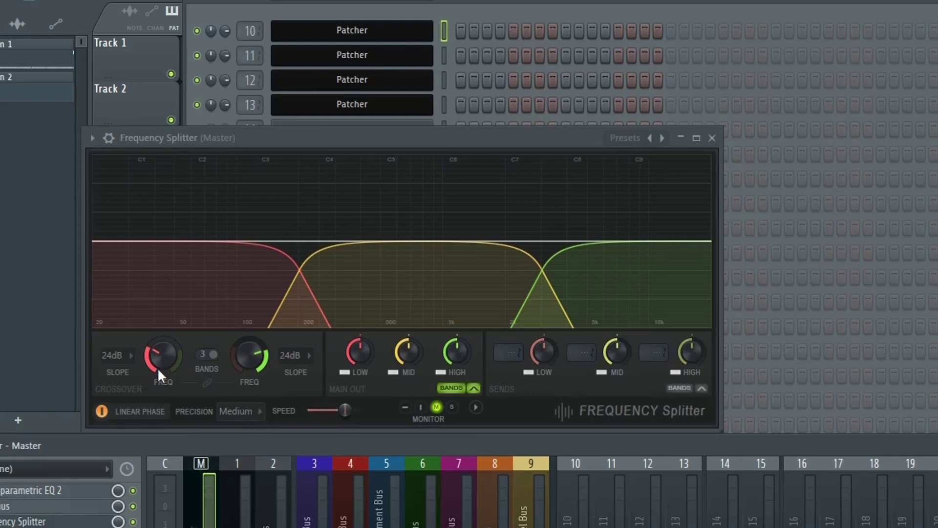
pyautogui.moveTo(152, 138)
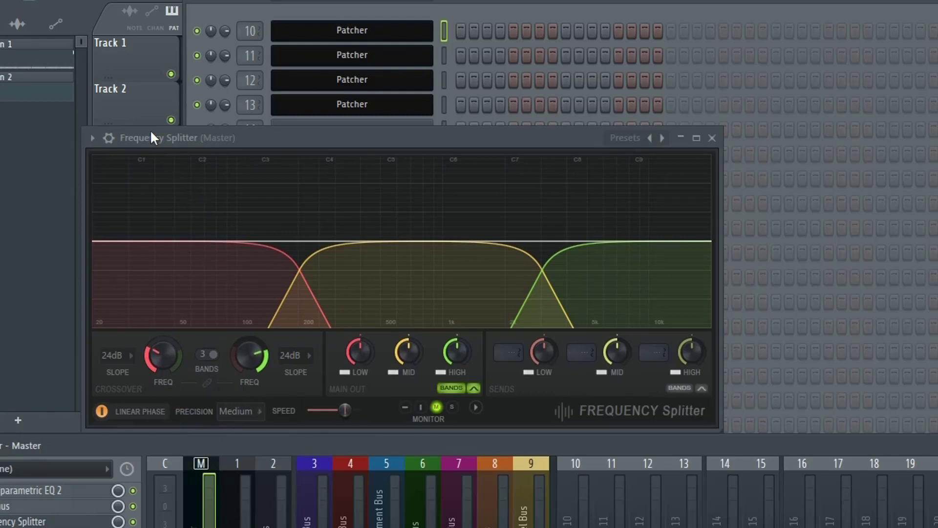
pyautogui.moveTo(33, 504)
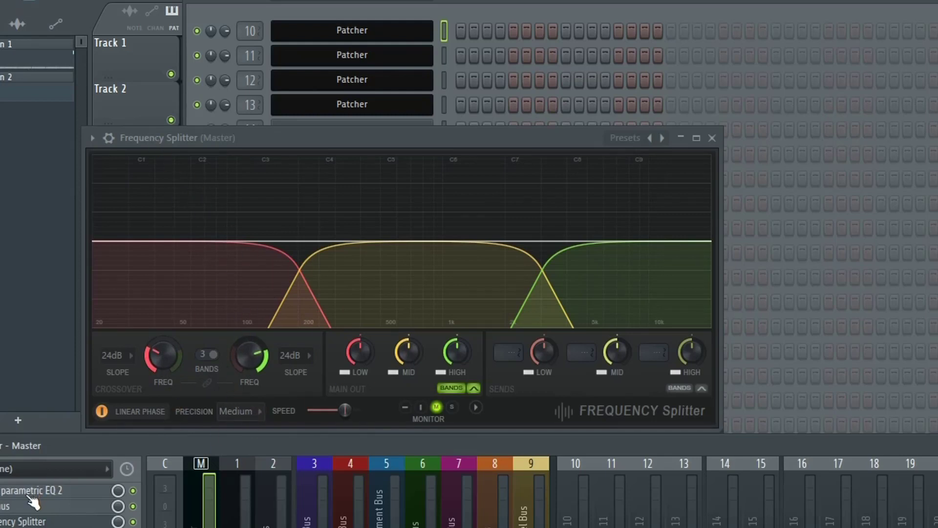
pyautogui.moveTo(266, 431)
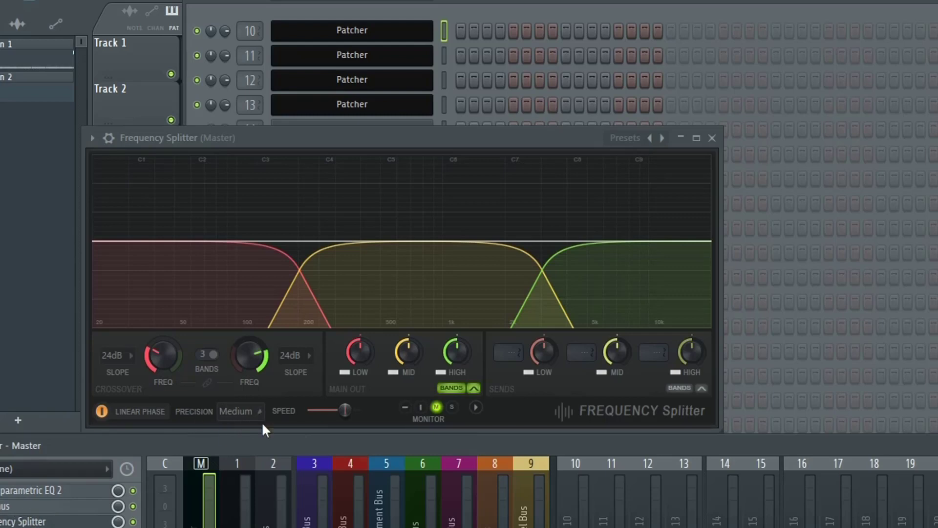
pyautogui.click(239, 411)
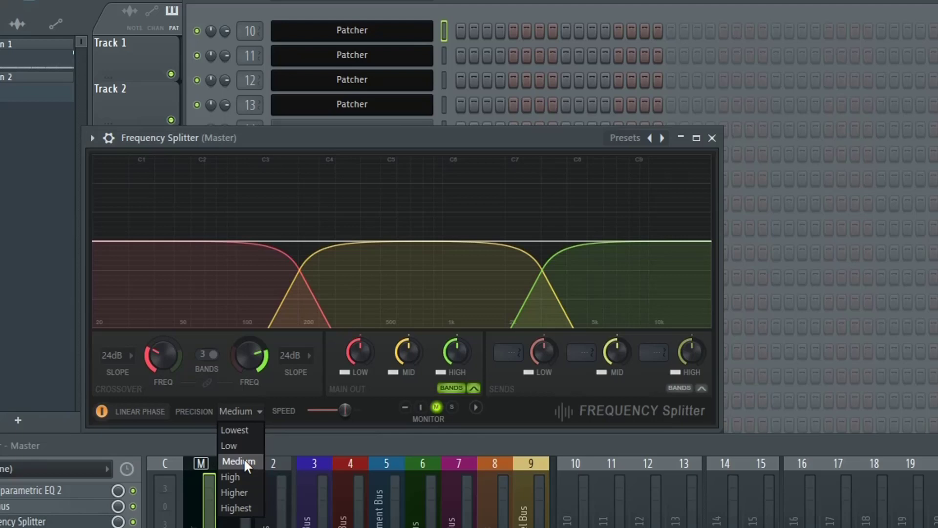
pyautogui.click(238, 461)
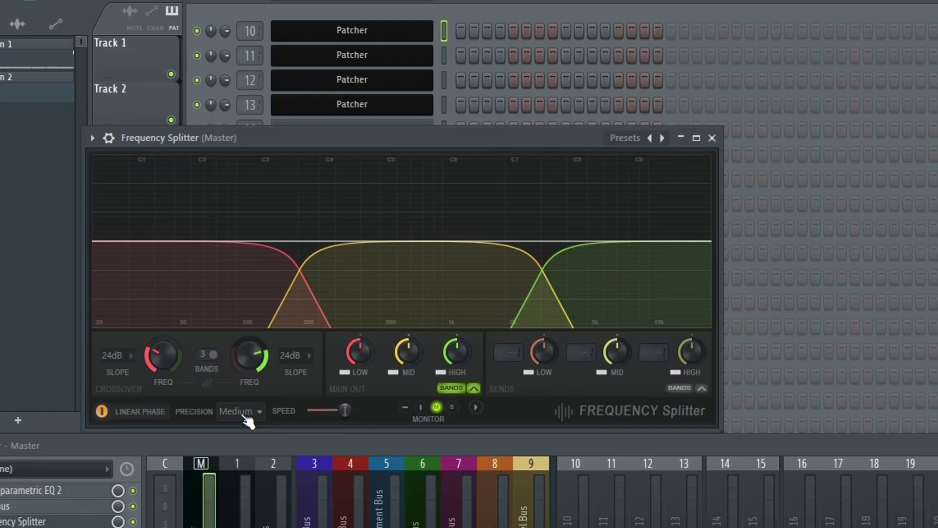
pyautogui.moveTo(325, 422)
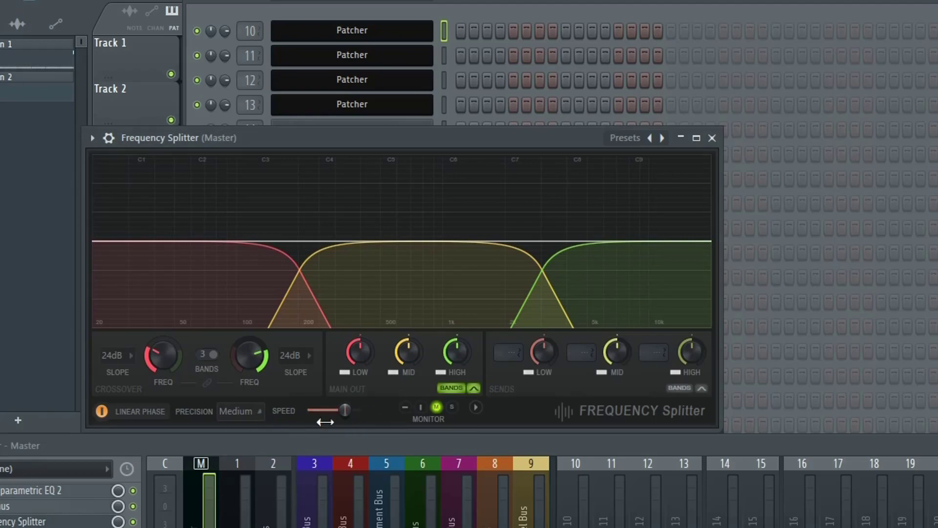